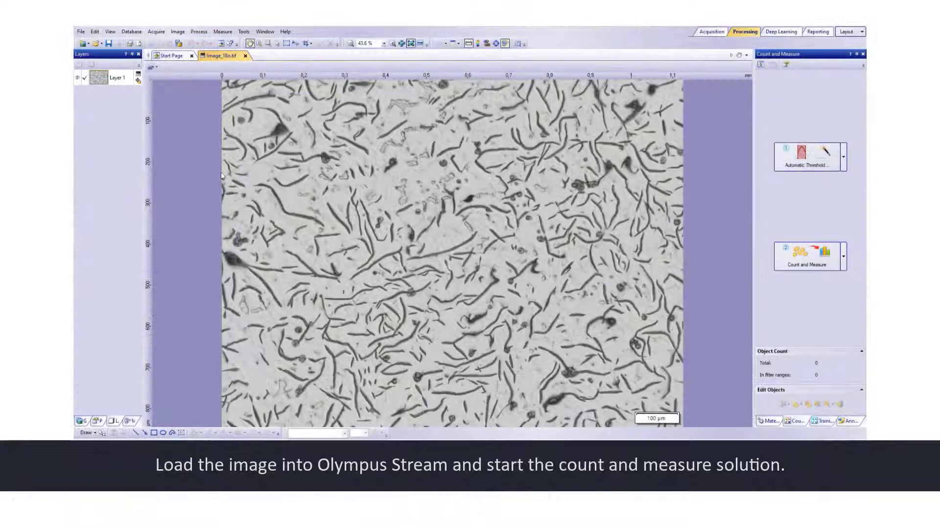
pyautogui.moveTo(716, 194)
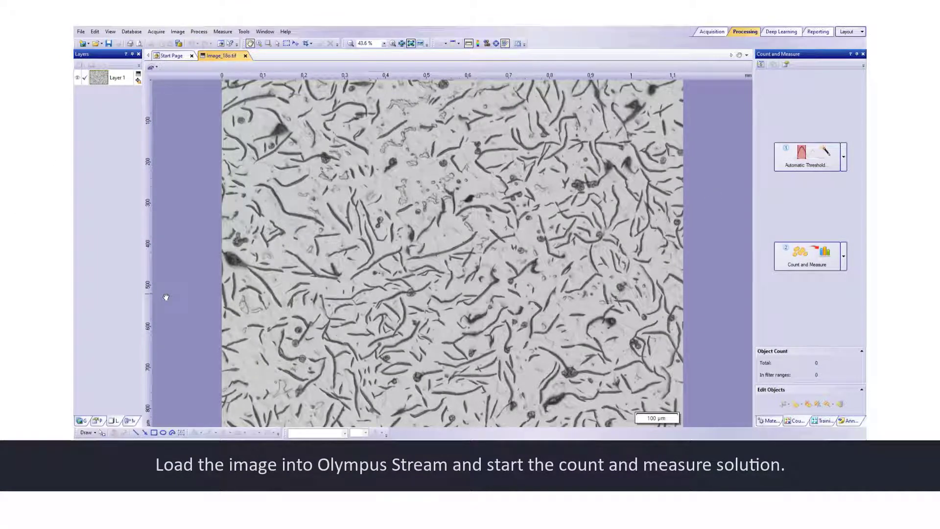
# Step: Run Automatic Threshold so the dark graphite flakes are detected and marked red
pyautogui.click(807, 157)
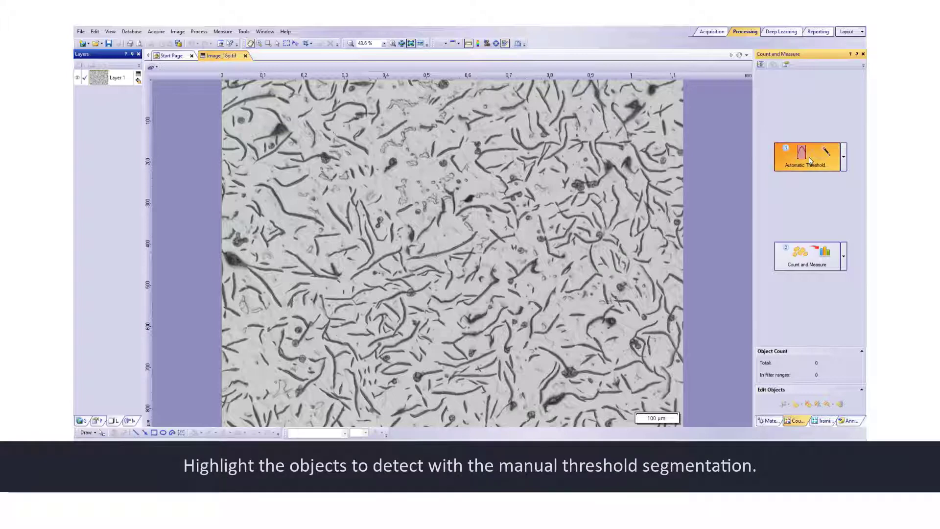
pyautogui.click(806, 156)
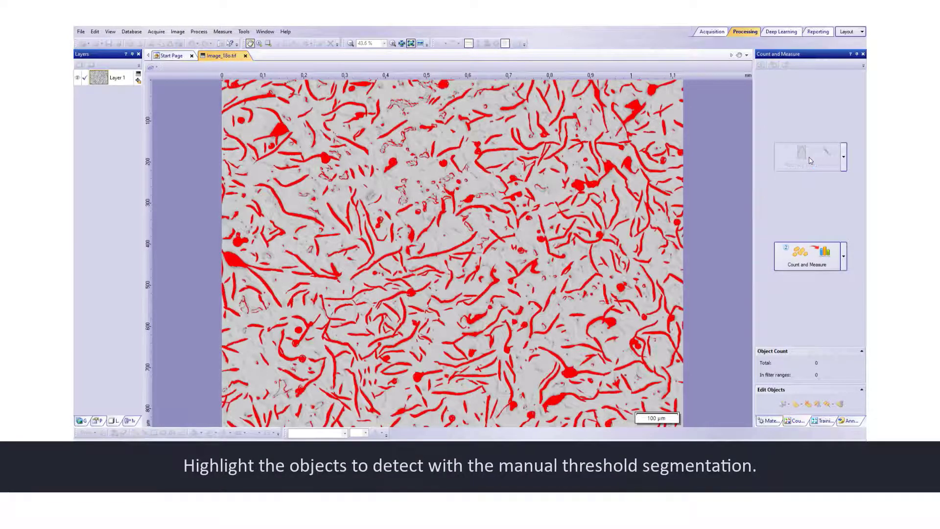
pyautogui.click(822, 421)
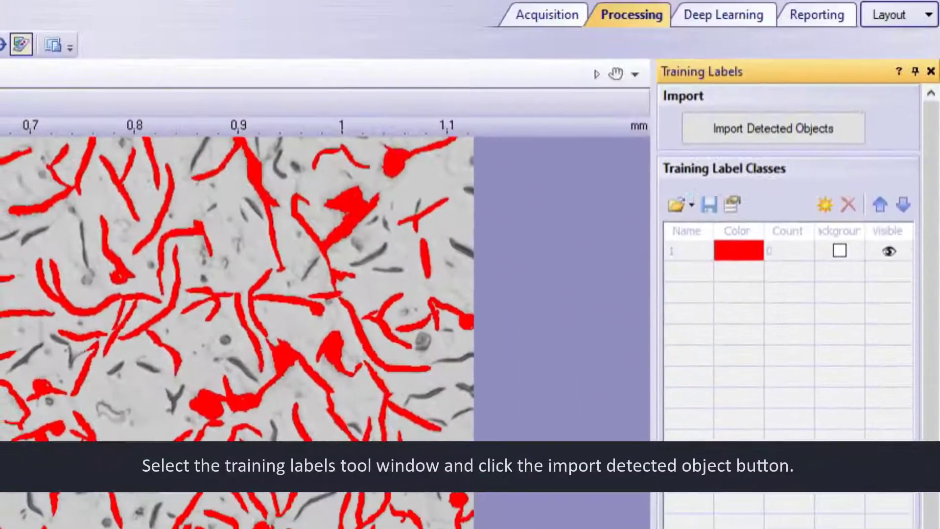
# Step: Import the detected flakes as training labels for label class 1
pyautogui.click(773, 128)
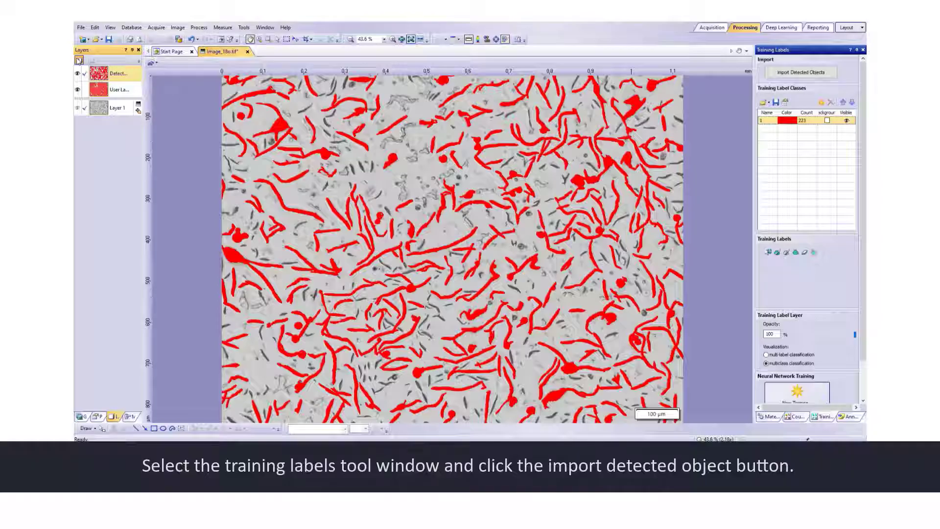
pyautogui.click(800, 72)
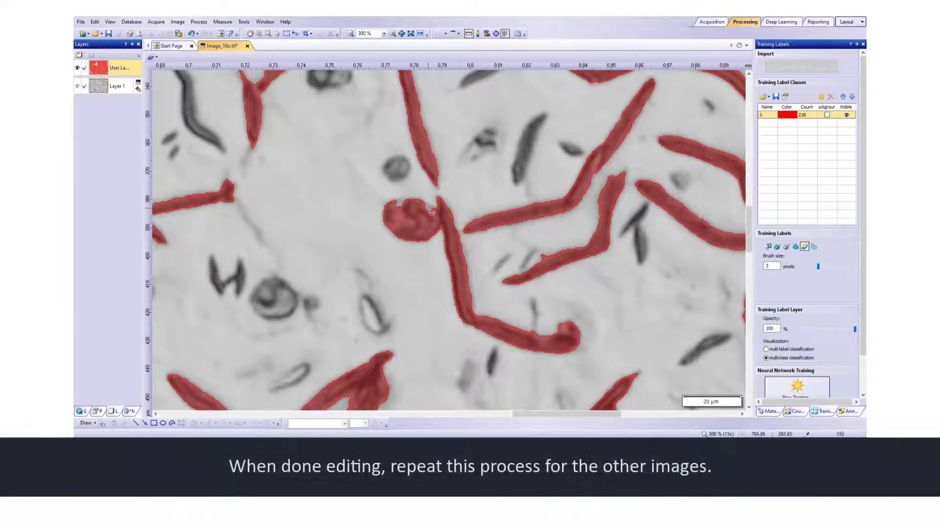
# Step: Correct a flake label on the image so class 1 holds 204 labelled objects
pyautogui.click(428, 219)
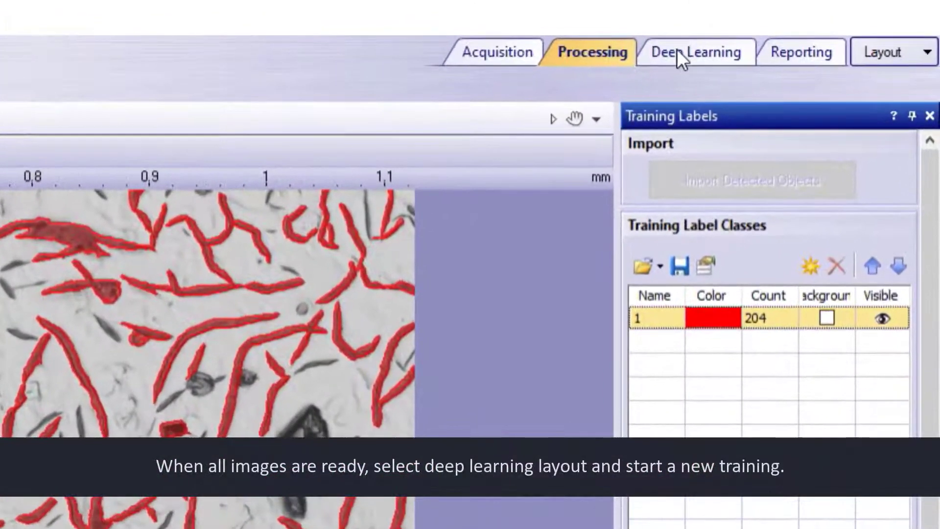
# Step: Start a new deep learning training, Lamellar_flakes, from the training queue on the labelled images
pyautogui.click(696, 52)
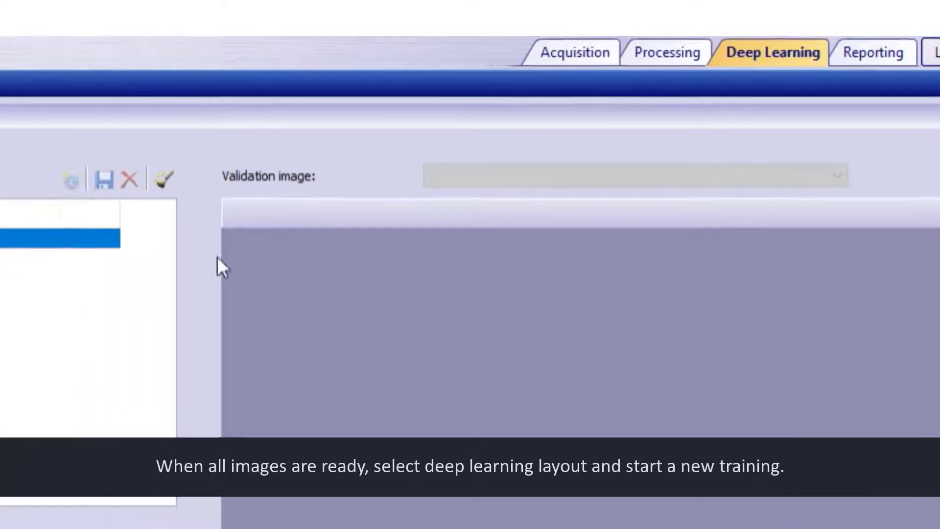
pyautogui.click(772, 53)
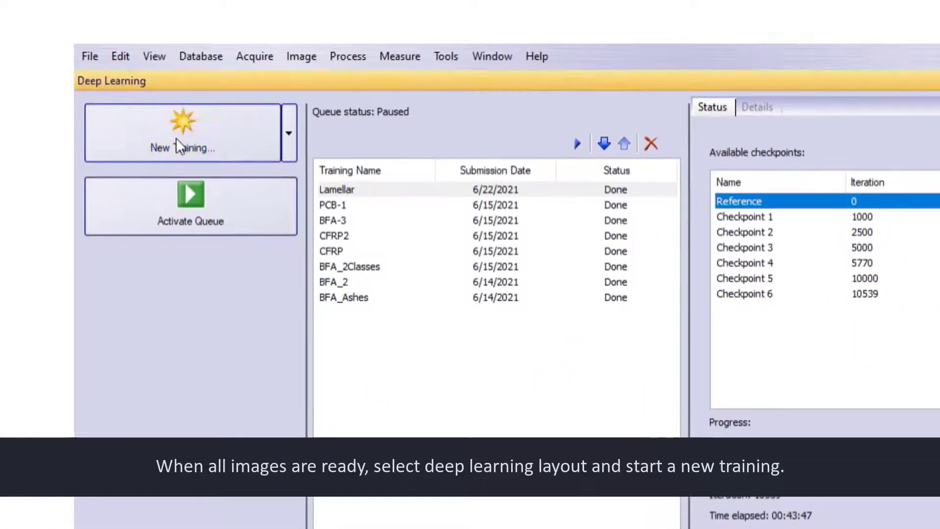
pyautogui.click(191, 206)
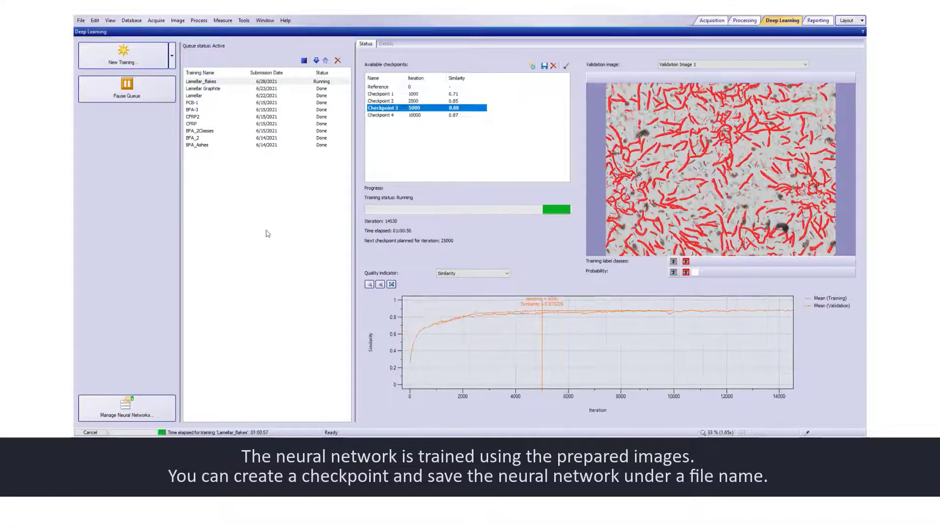
# Step: Inspect checkpoint 3's results, then return to Count and Measure on the micrograph
pyautogui.click(381, 94)
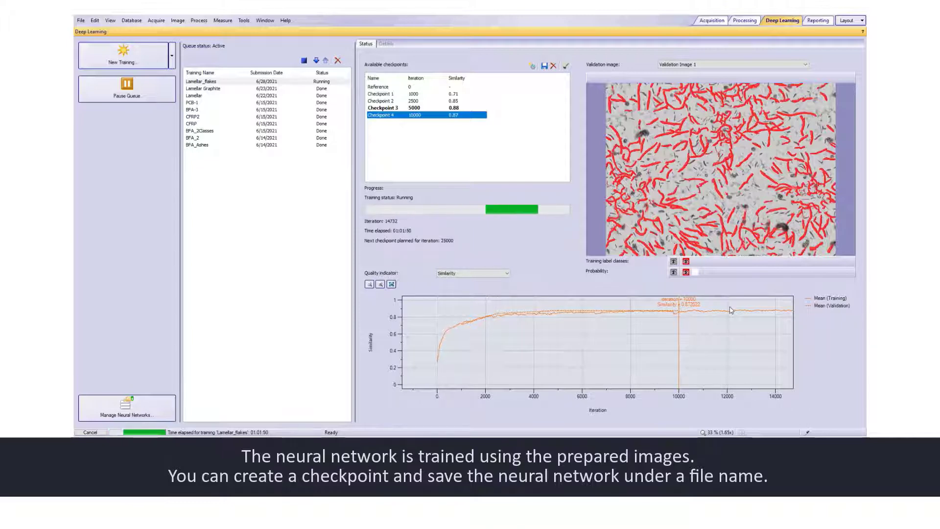
pyautogui.click(746, 19)
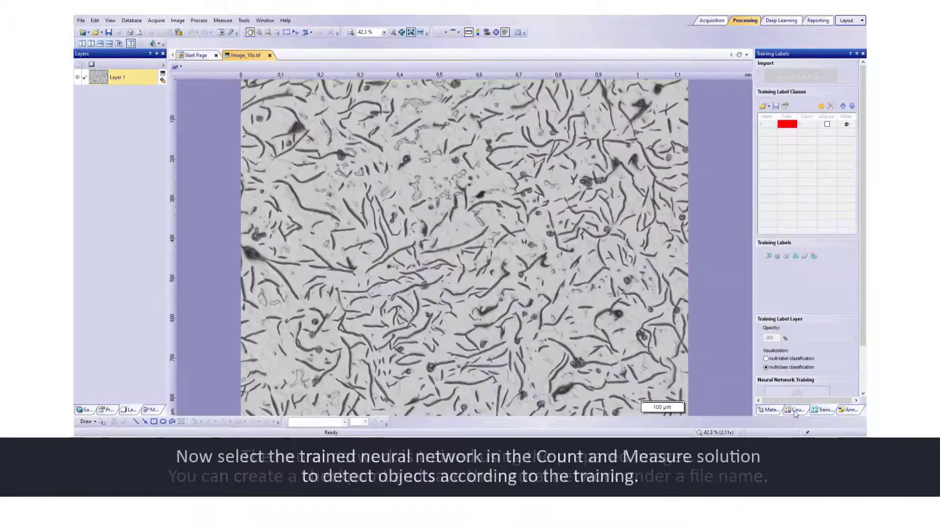
pyautogui.click(794, 409)
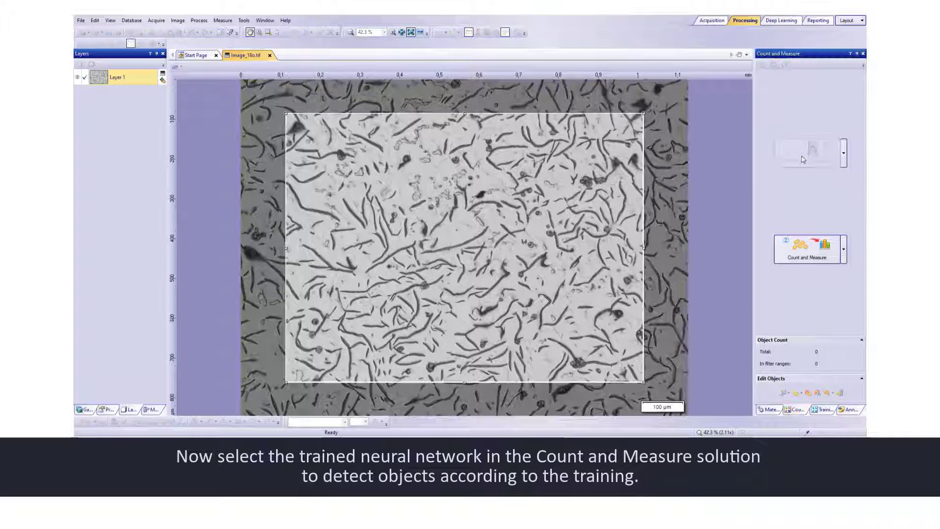